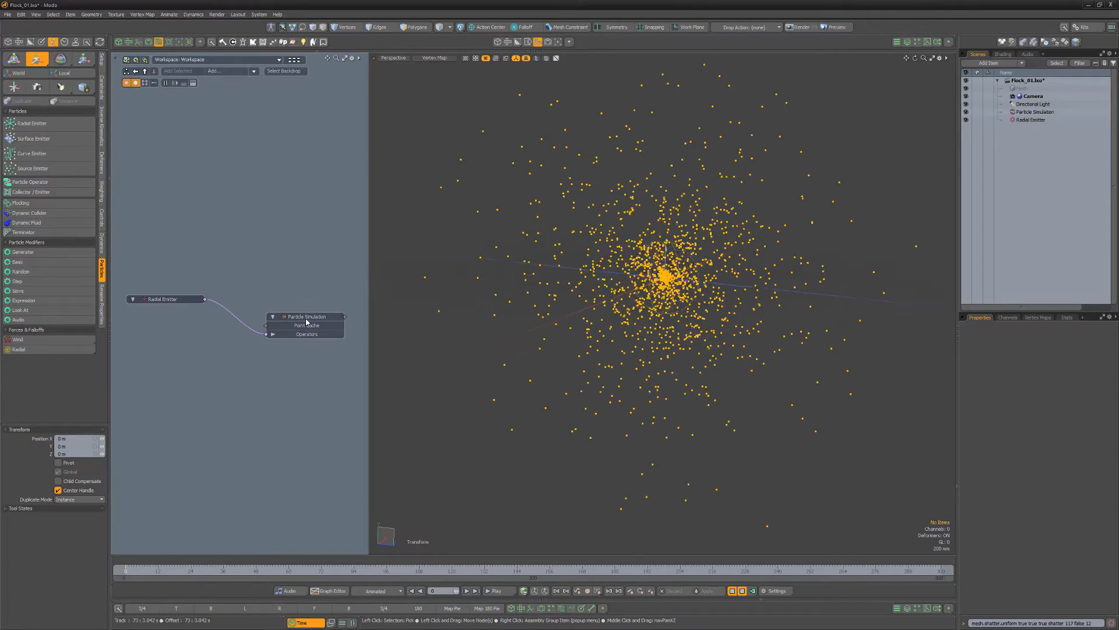
Select the Particle Simulation node in the schematic to show its properties.
{"action": "left_click", "coordinate": [306, 316]}
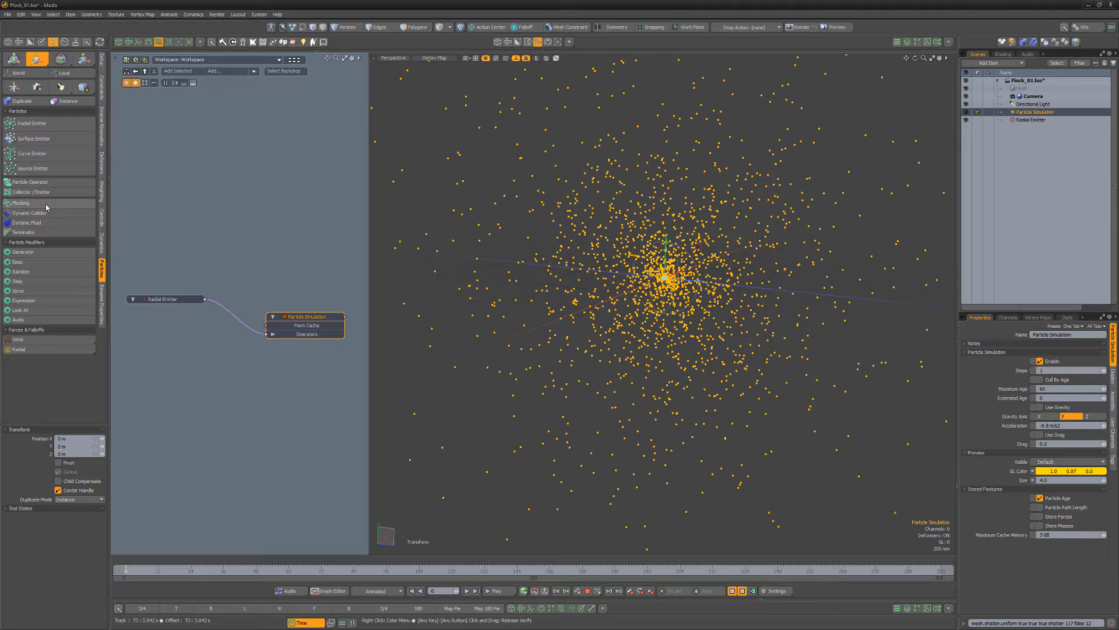
Add a Particle Flocking modifier and set its Neighbors to 50.
{"action": "left_click", "coordinate": [22, 203]}
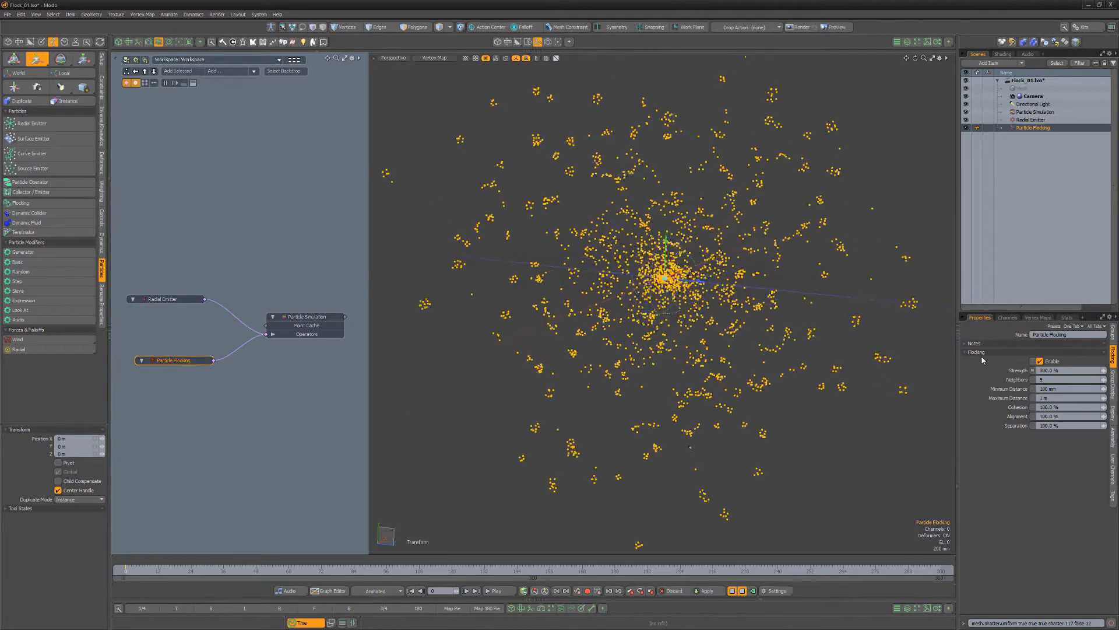
{"action": "left_click", "coordinate": [1067, 378]}
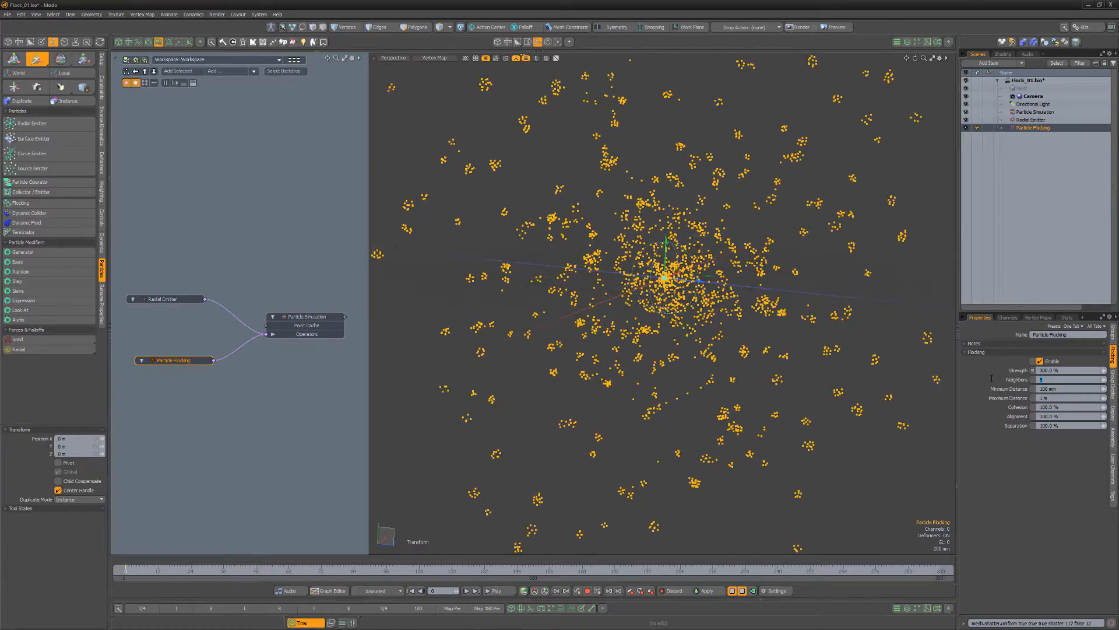
{"action": "type", "text": "50"}
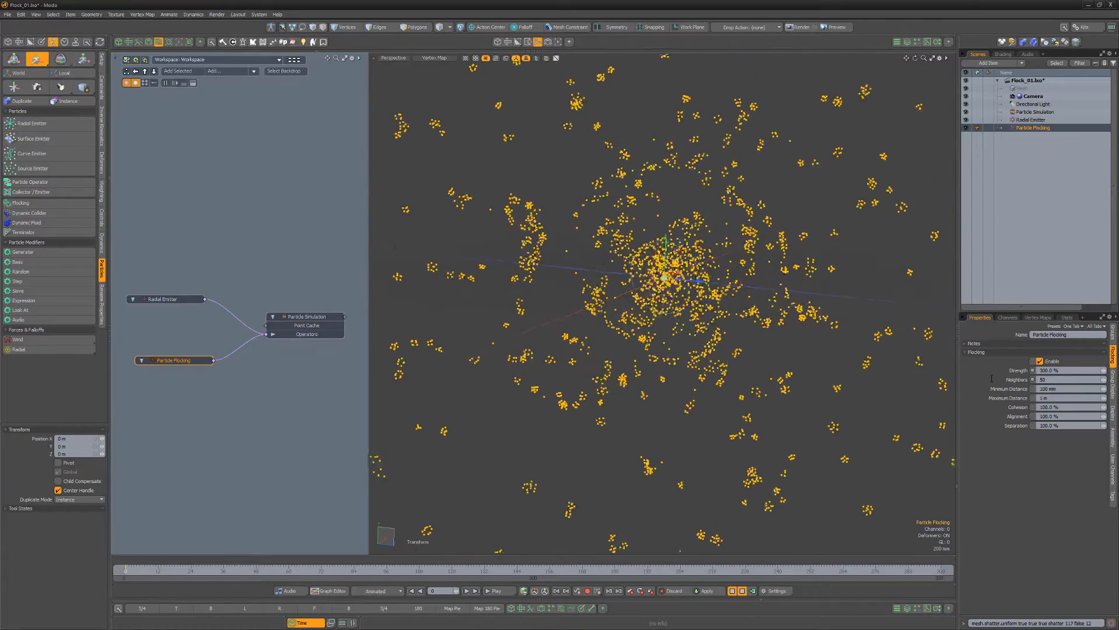